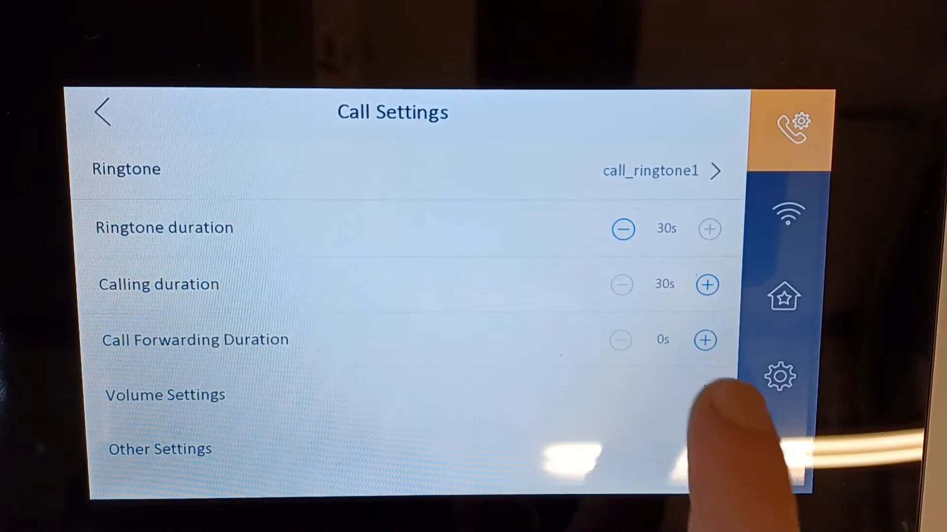
- Open Volume Settings and toggle Touch Sound on, then leave it off
click(164, 395)
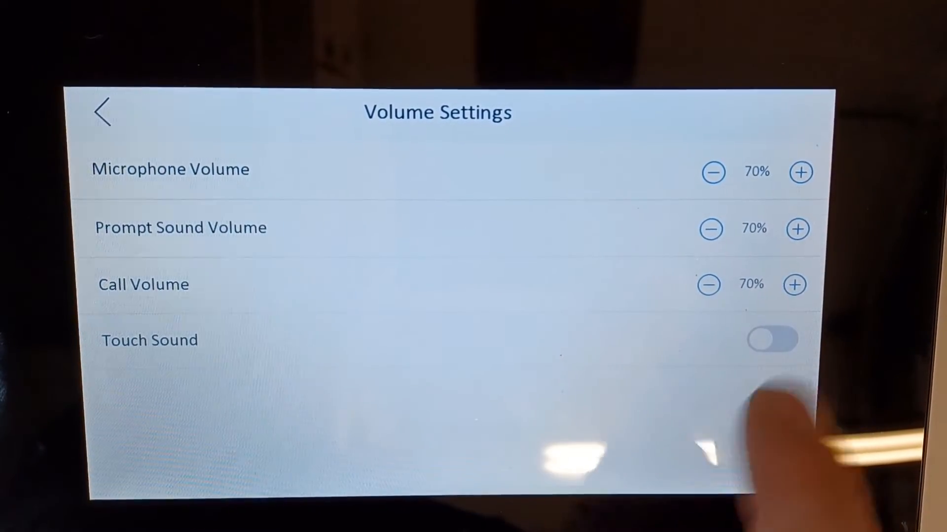
click(772, 339)
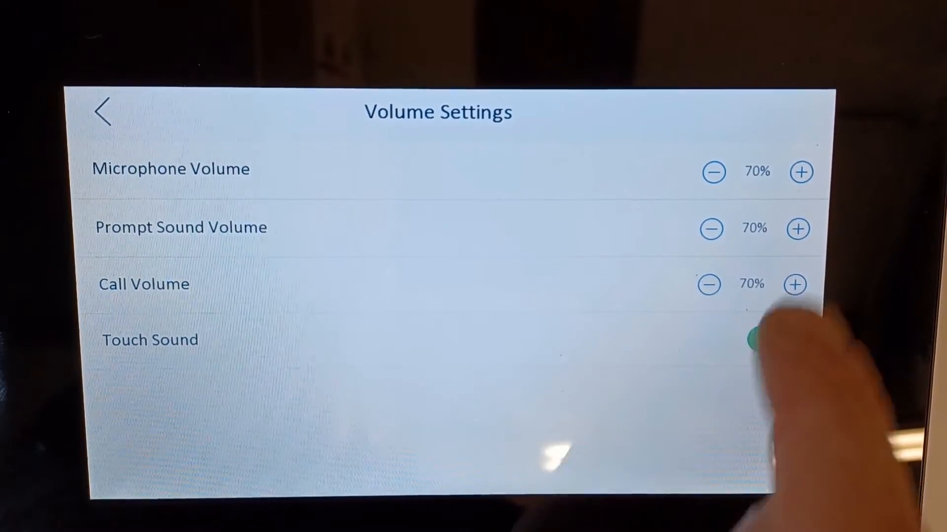
click(772, 340)
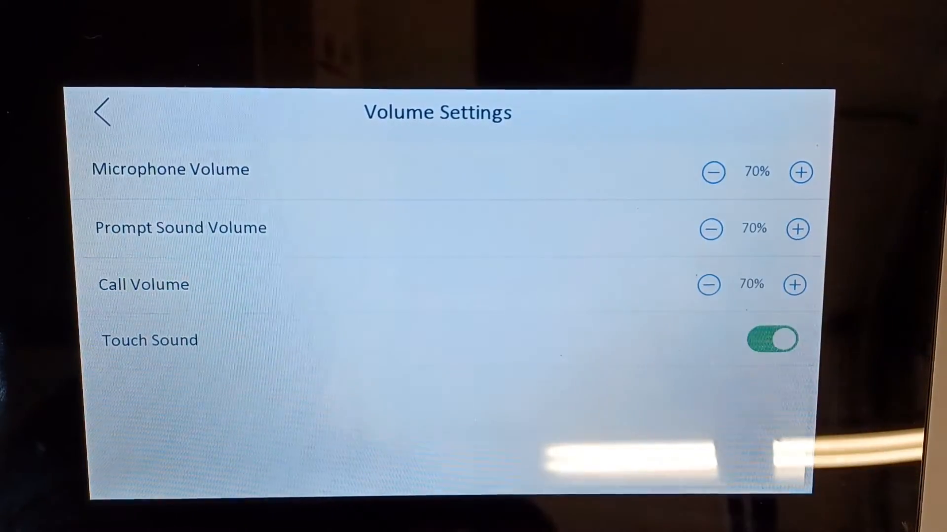
click(771, 339)
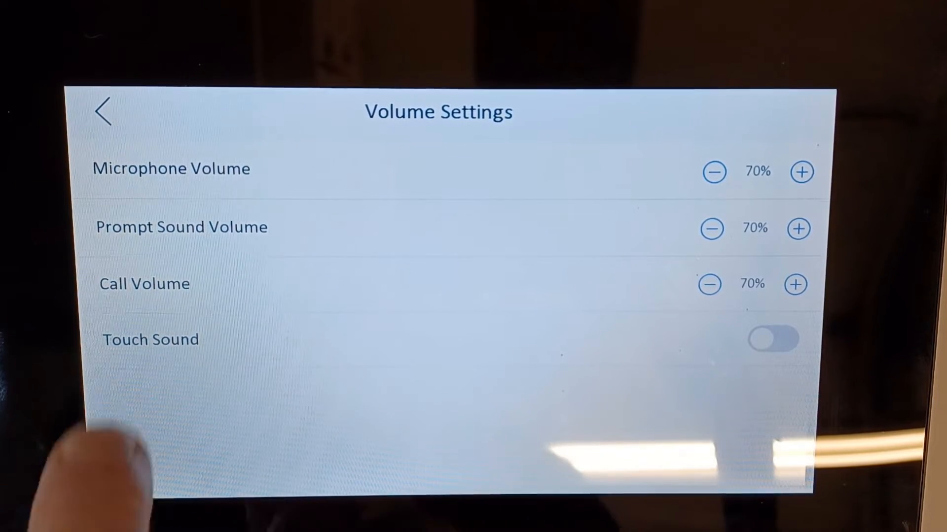
mouse_move(350, 470)
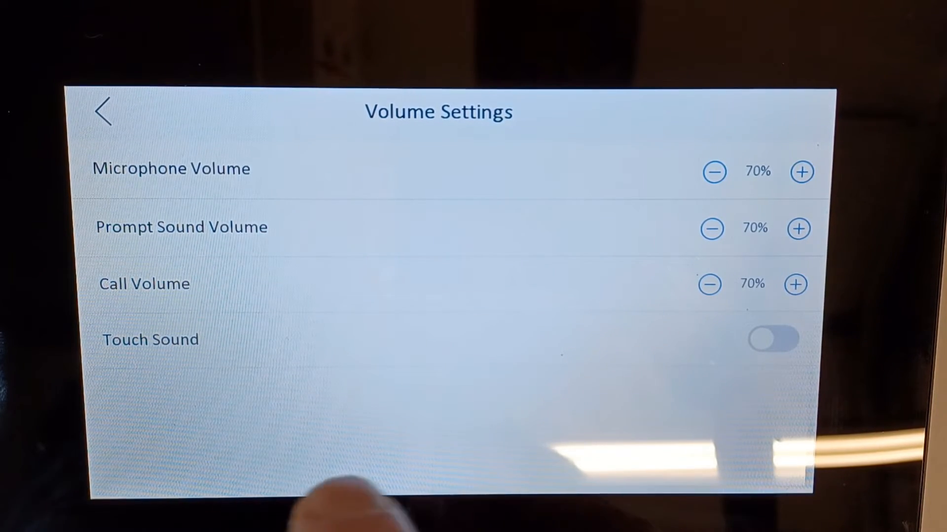
- Adjust Prompt Sound Volume with the plus and minus buttons until it reads 40%
click(798, 228)
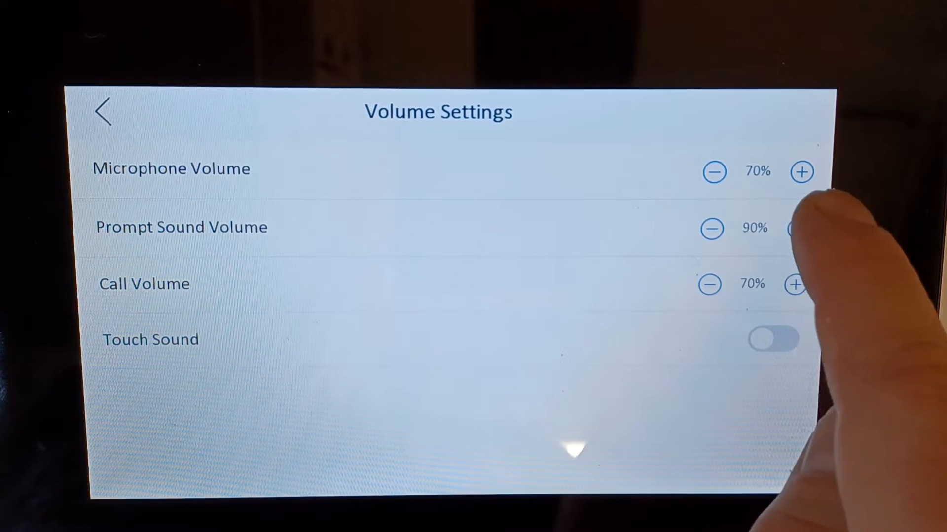
click(711, 229)
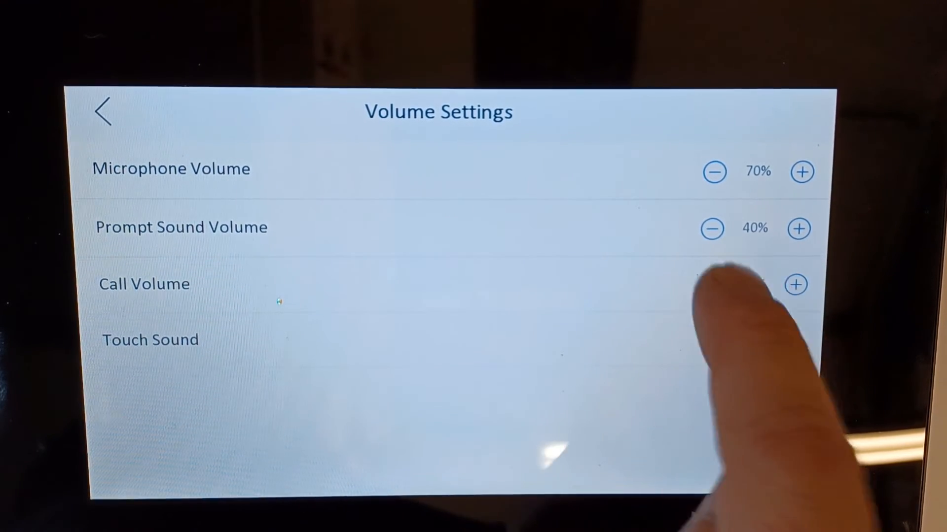
- Tap the Call Volume plus button until it reaches 100%
click(796, 285)
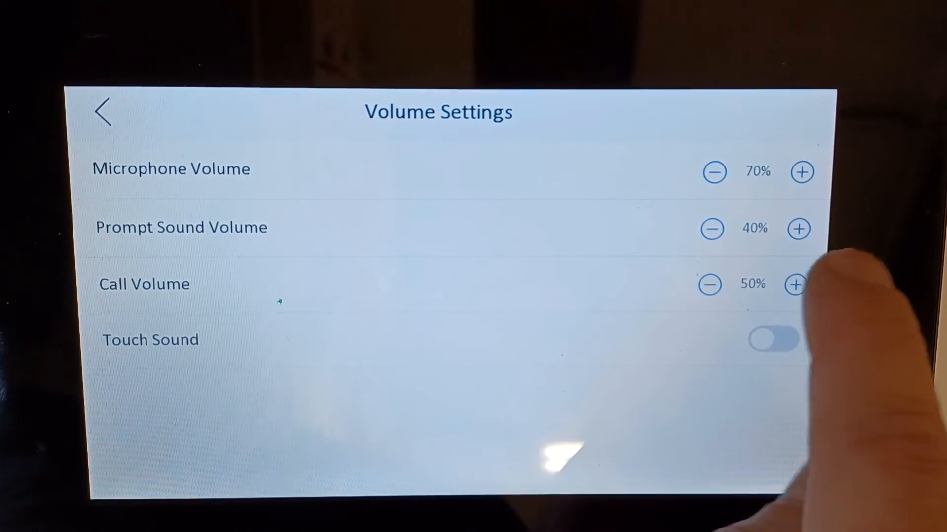
click(795, 285)
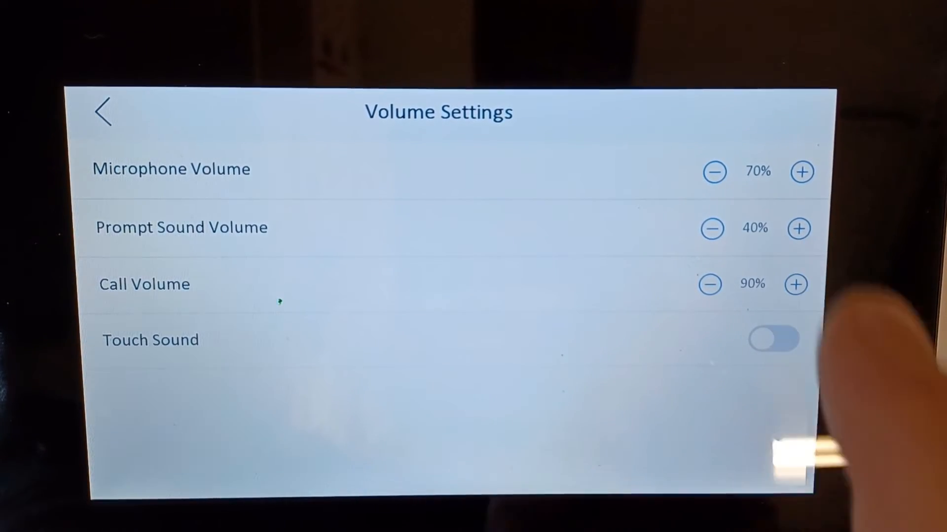
click(795, 284)
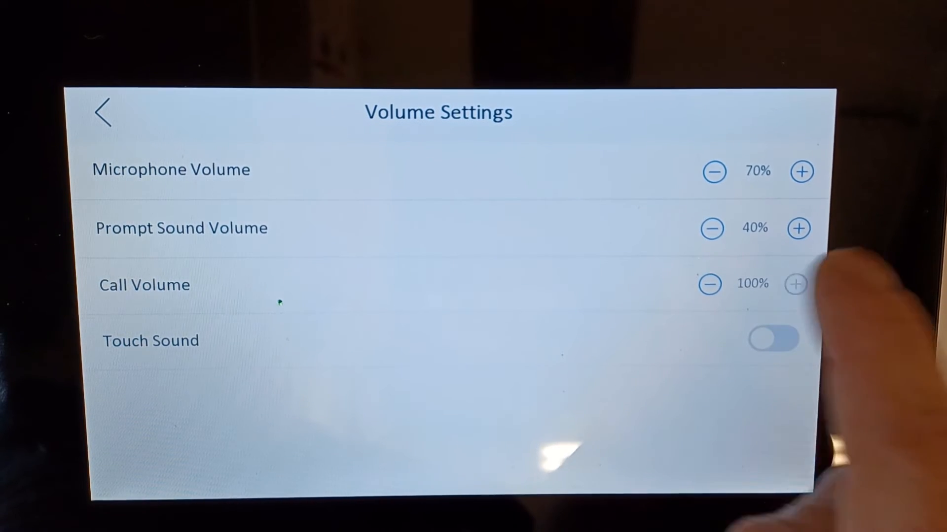